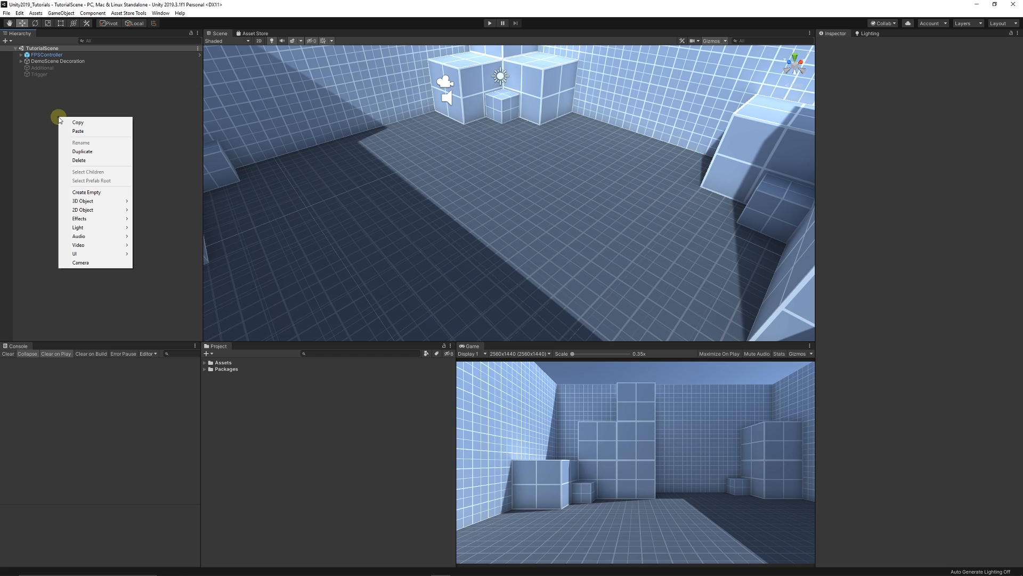
pyautogui.moveTo(95, 201)
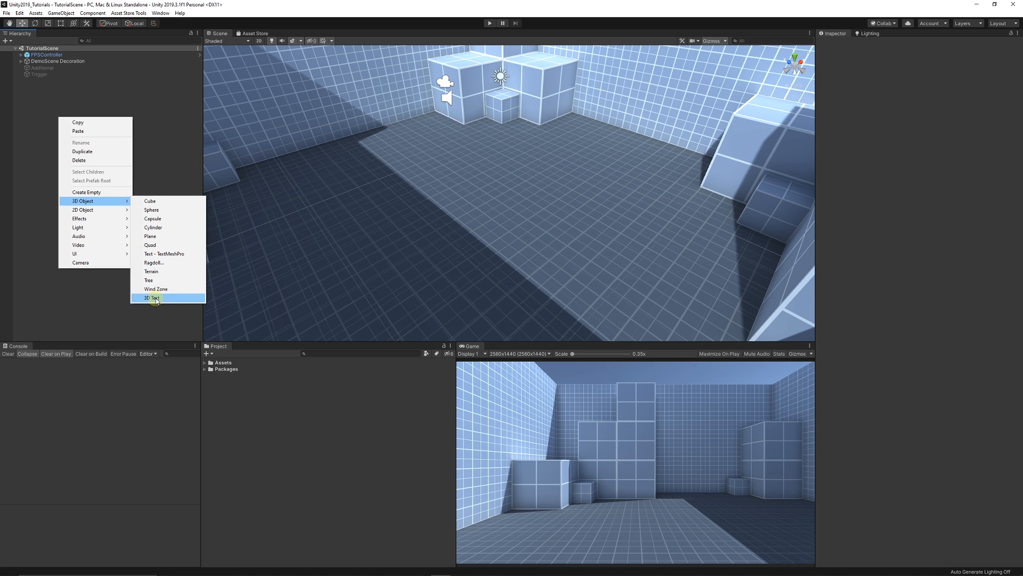
pyautogui.moveTo(179, 254)
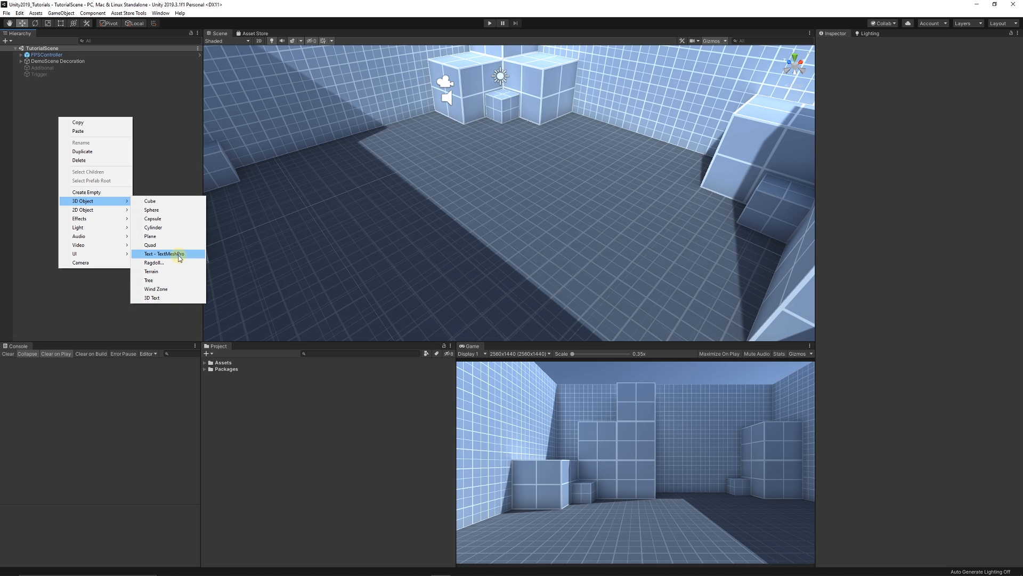
pyautogui.moveTo(195, 255)
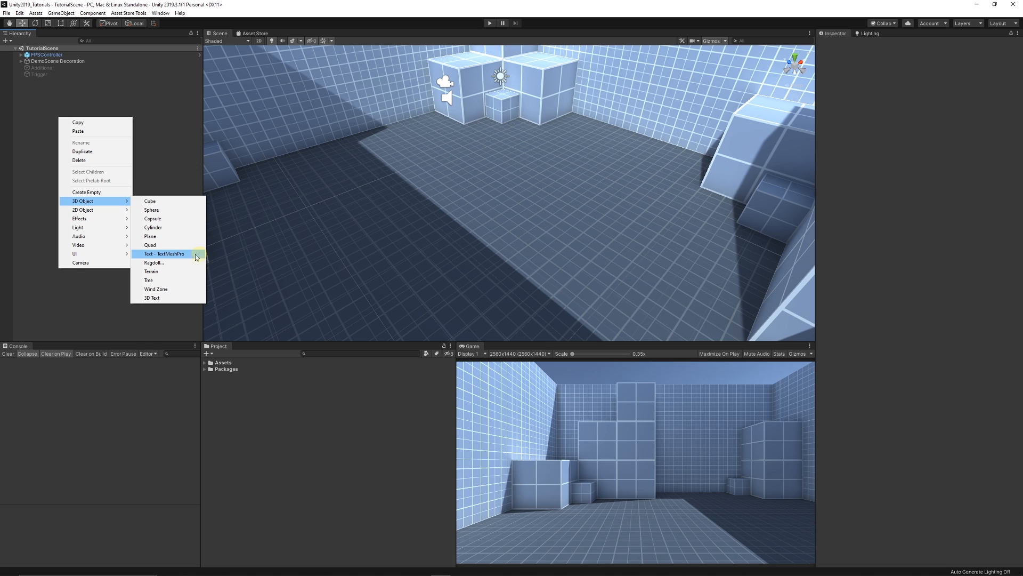
pyautogui.moveTo(189, 255)
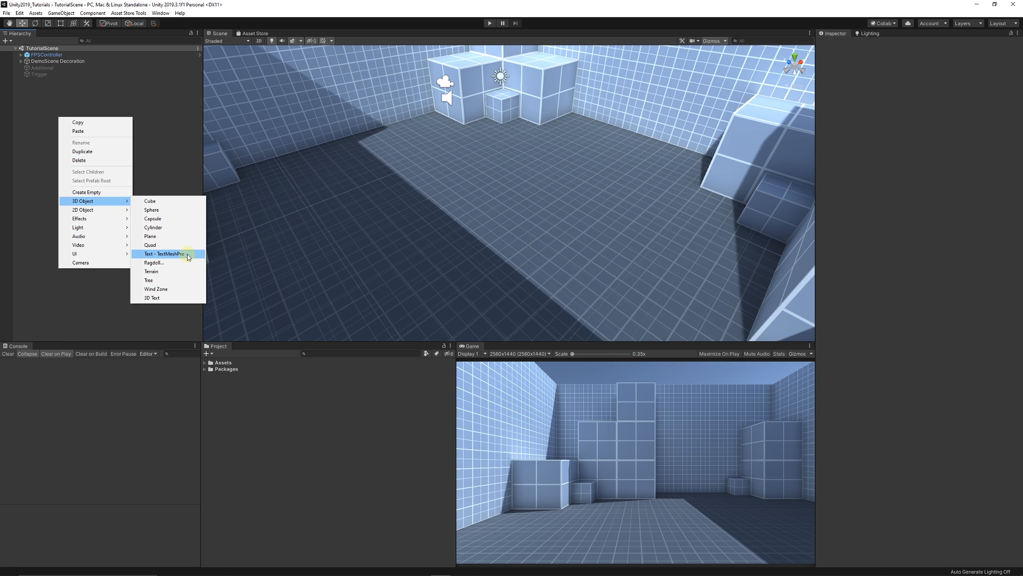
pyautogui.moveTo(181, 262)
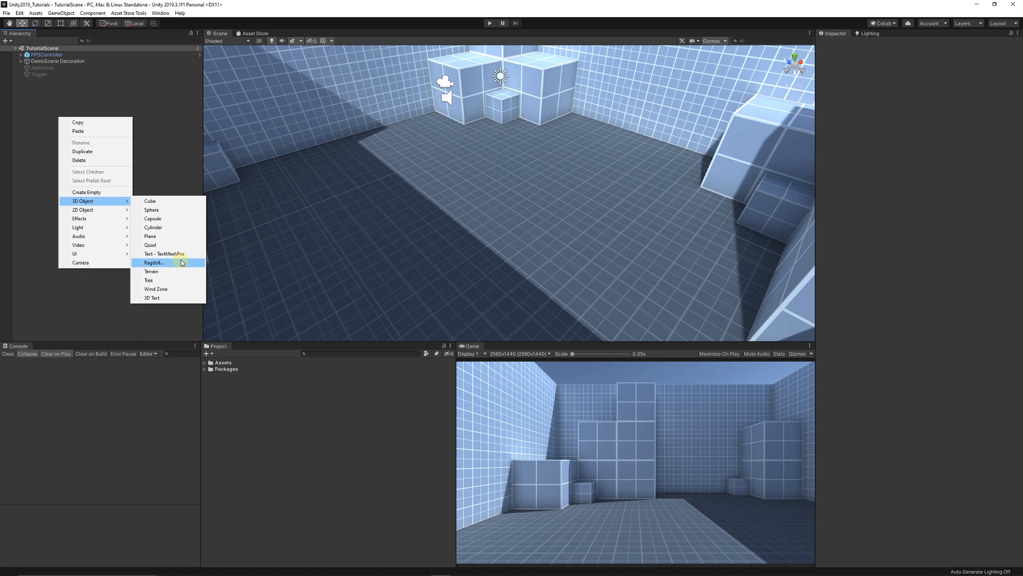
pyautogui.moveTo(157, 299)
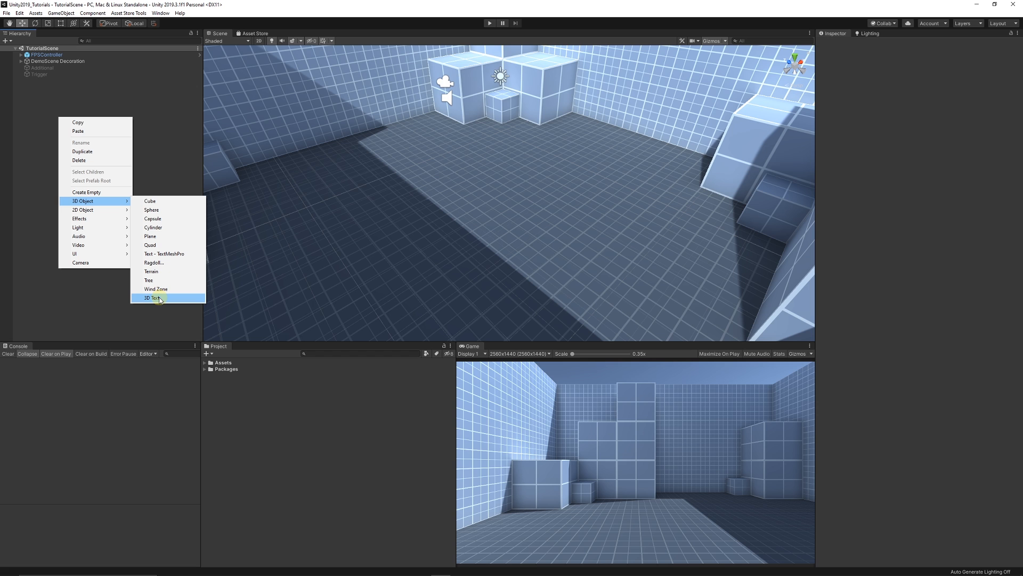
# - Add a legacy 3D Text 'Hello World' object, then delete it from the scene
pyautogui.click(148, 297)
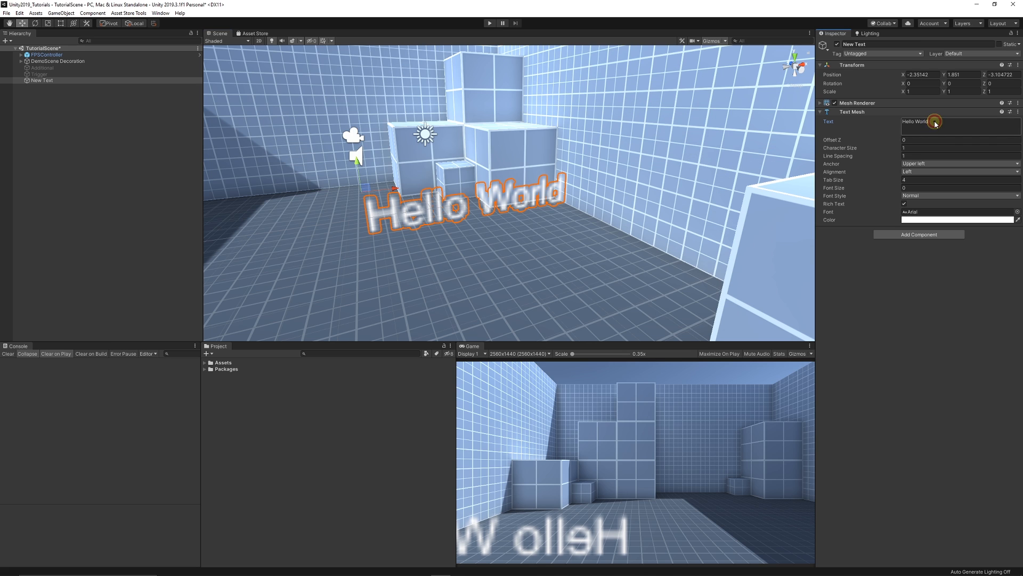
pyautogui.write('asdfasdfasdf')
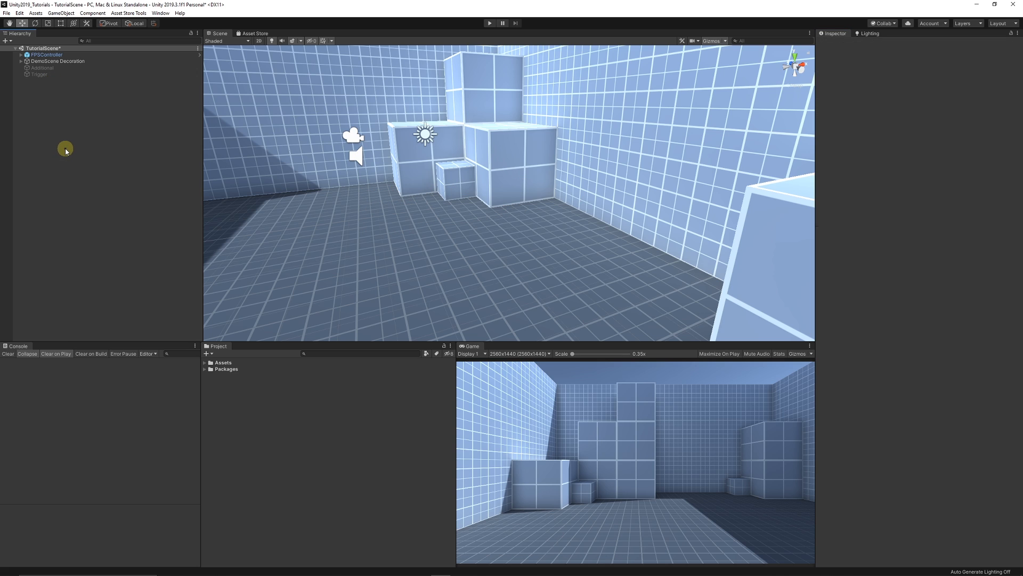
# - Add a Text - TextMeshPro object showing 'Sample text' from the Hierarchy menu
pyautogui.rightClick(65, 149)
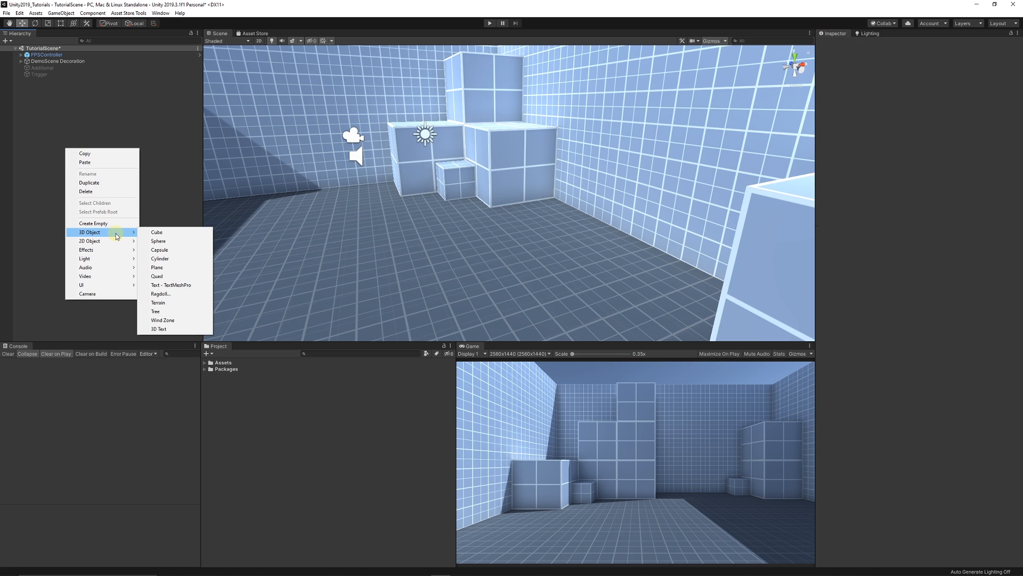
pyautogui.moveTo(173, 285)
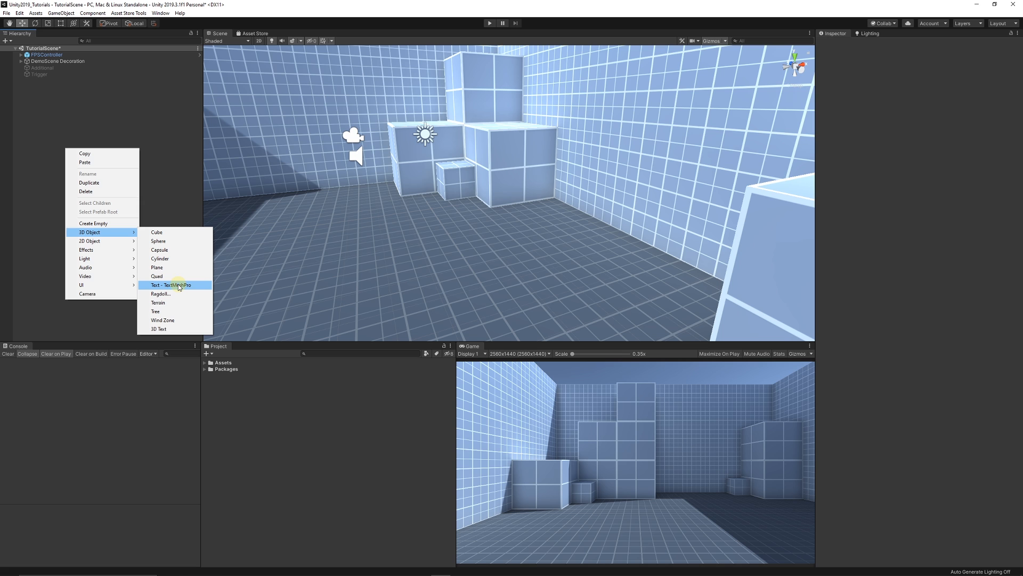
pyautogui.click(172, 285)
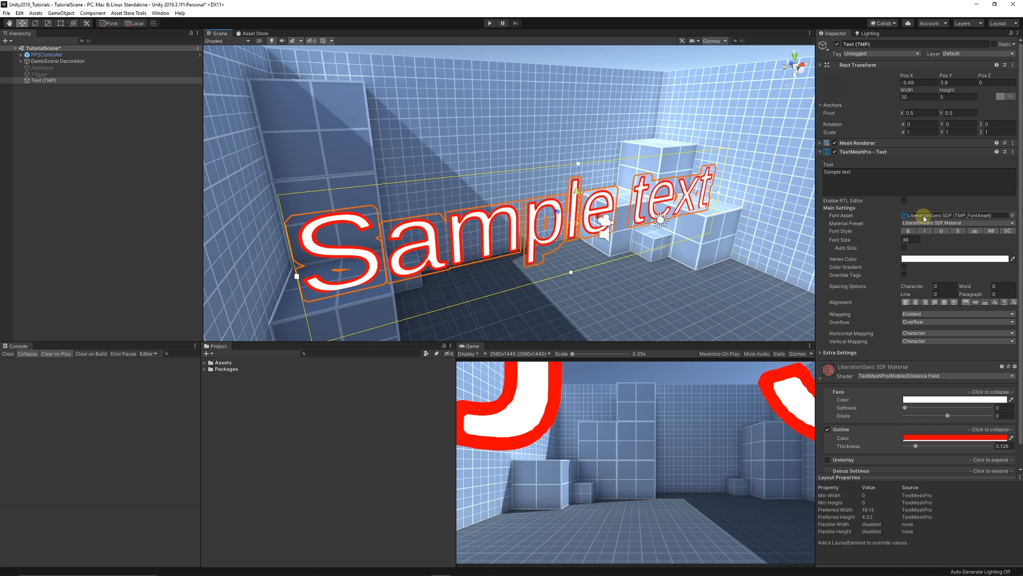
pyautogui.moveTo(974, 231)
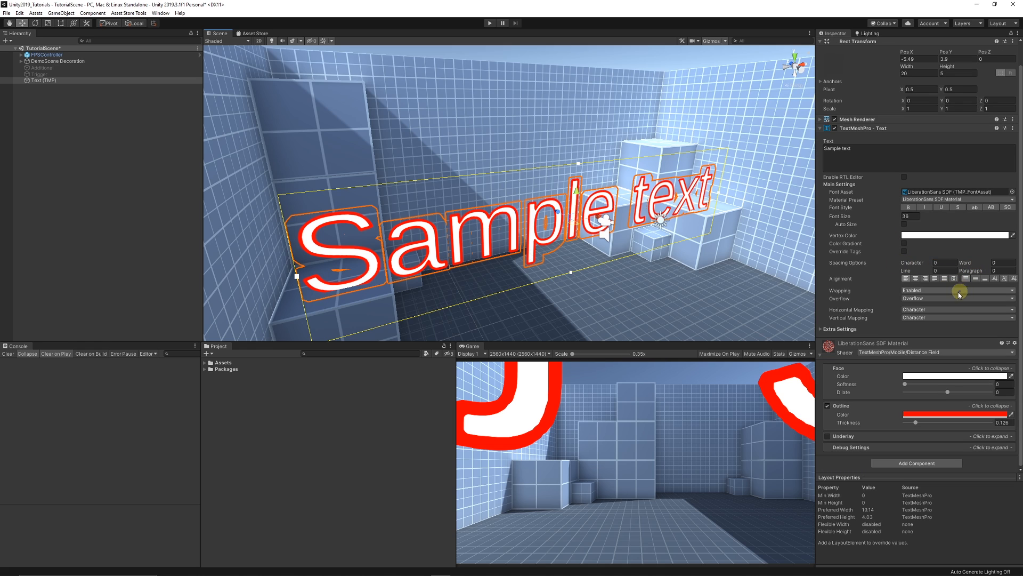
pyautogui.moveTo(955, 307)
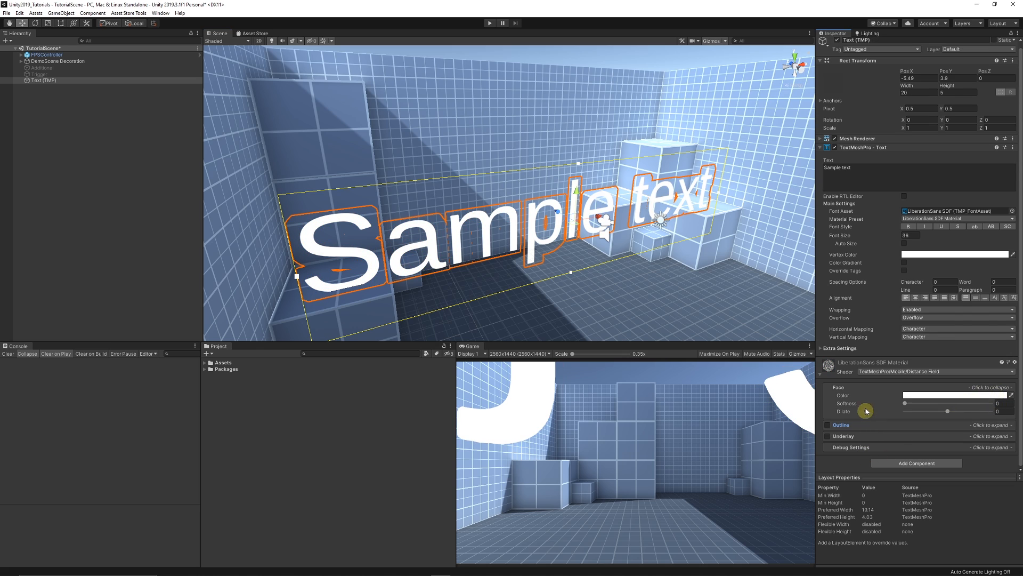
pyautogui.moveTo(863, 428)
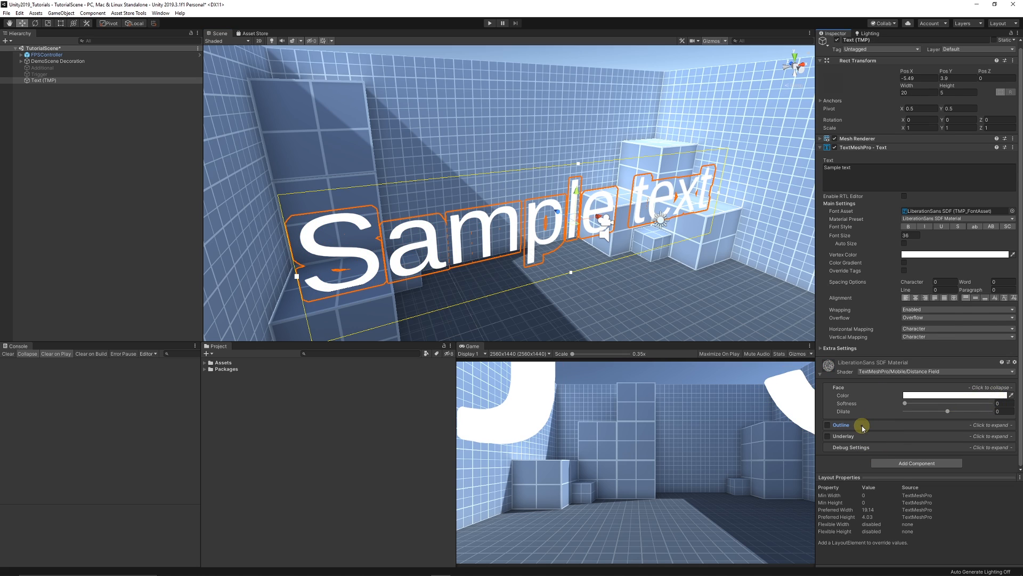
pyautogui.moveTo(741, 462)
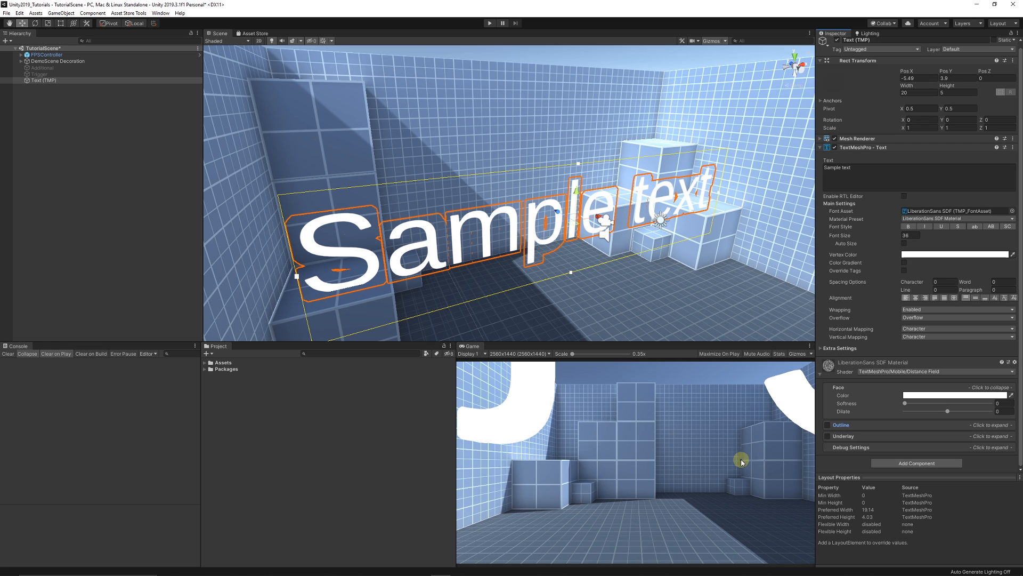
pyautogui.moveTo(656, 296)
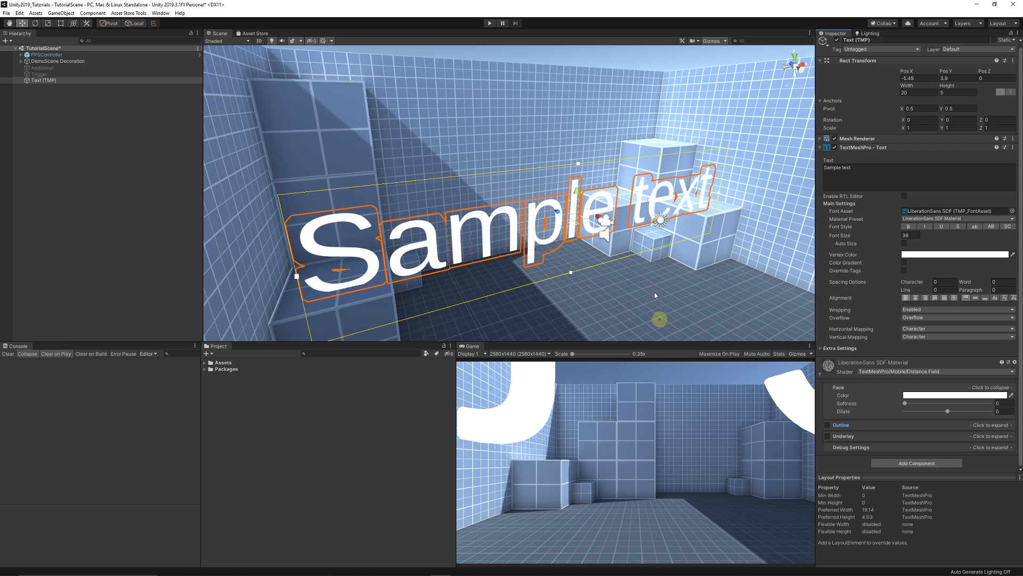
pyautogui.moveTo(630, 274)
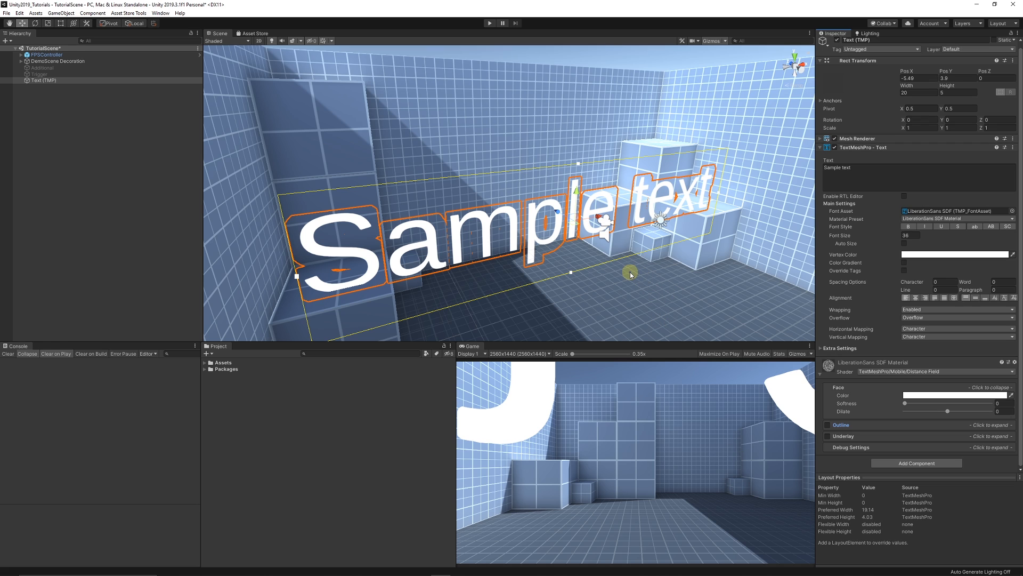